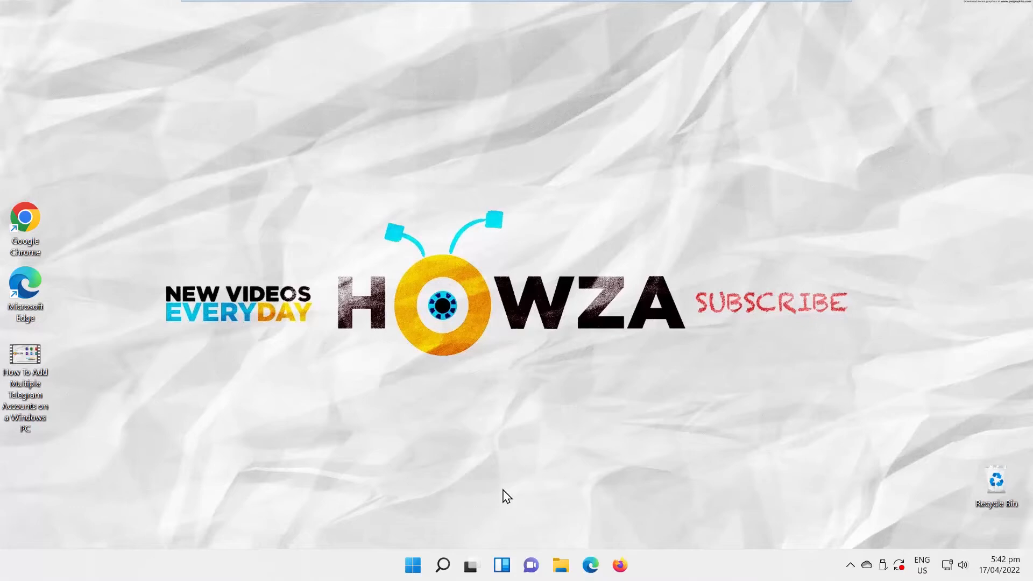
mouse_move(496, 490)
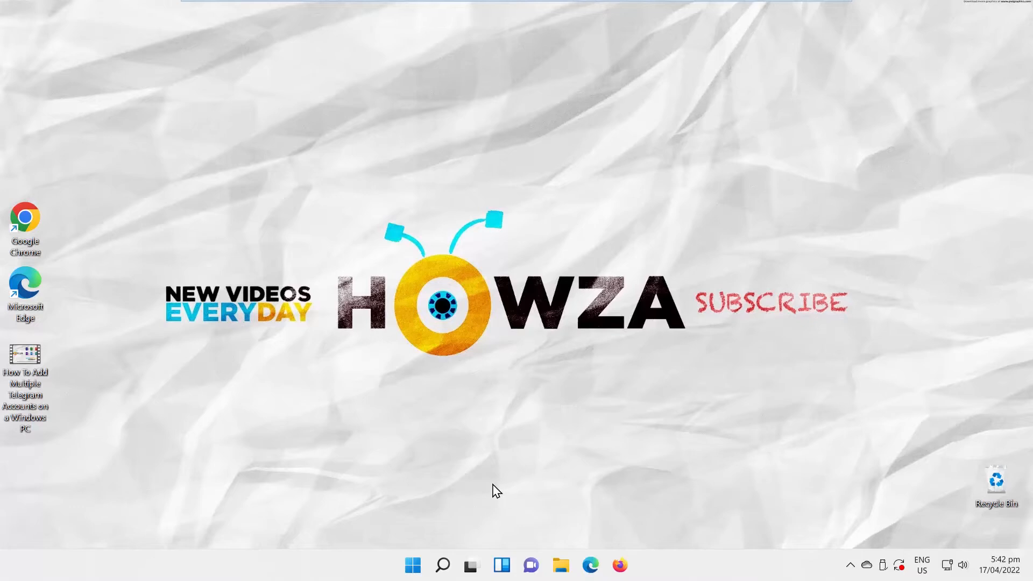
mouse_move(34, 367)
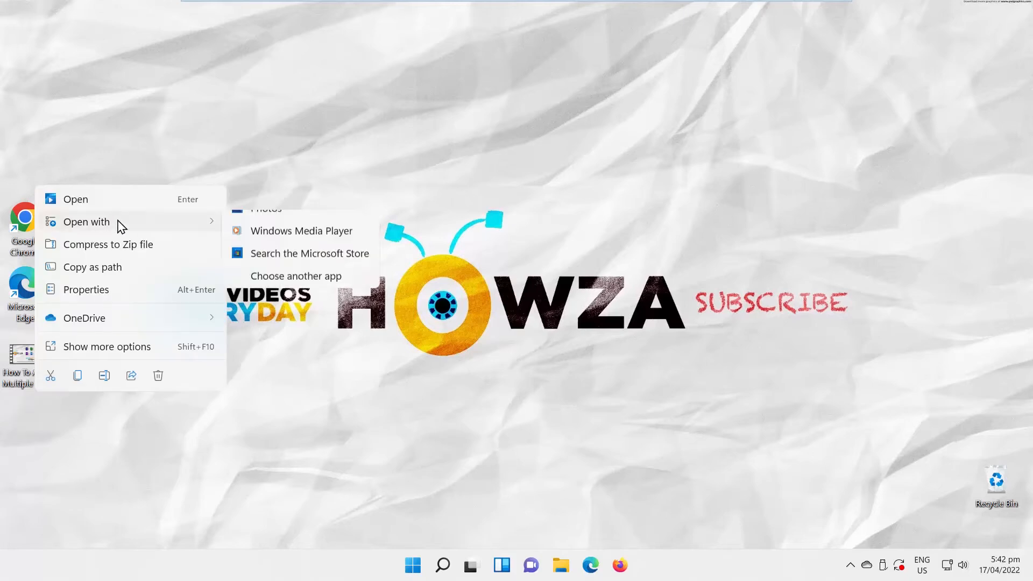
Play the Telegram multiple-accounts tutorial video in Windows Media Player and maximize the window.
left_click(301, 231)
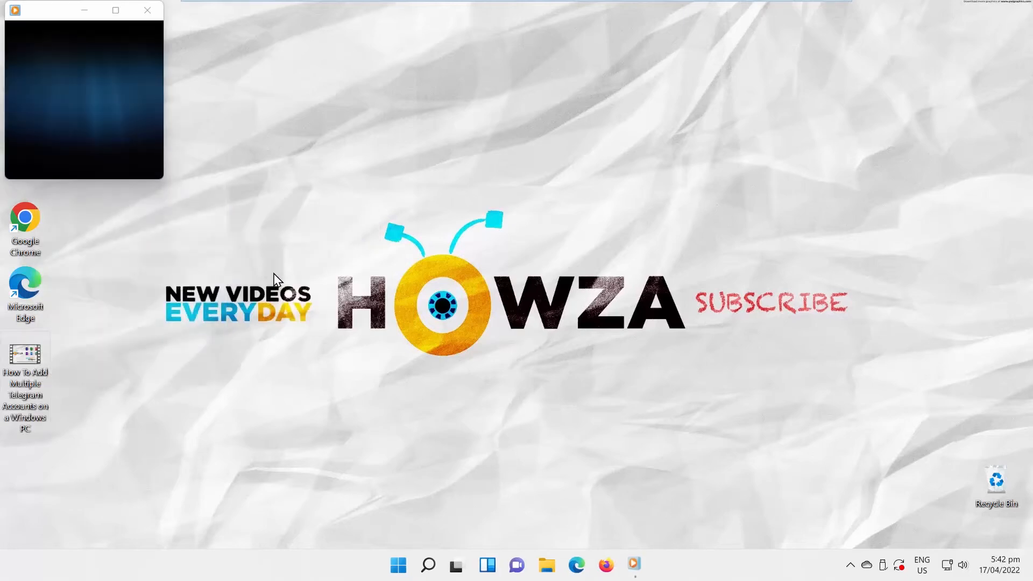
left_click(114, 10)
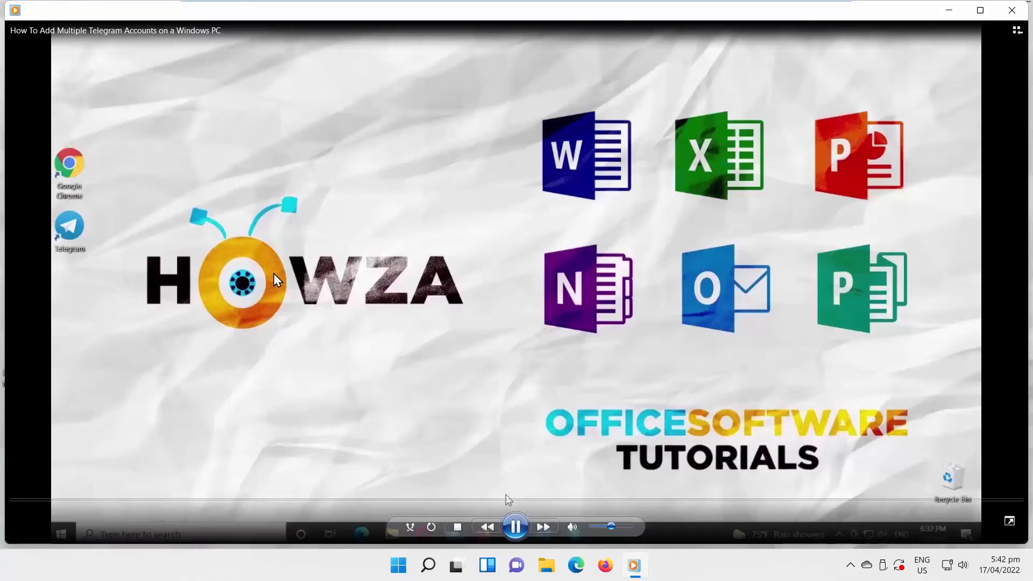
Pause the video and open Enhancements > Play speed settings.
left_click(515, 525)
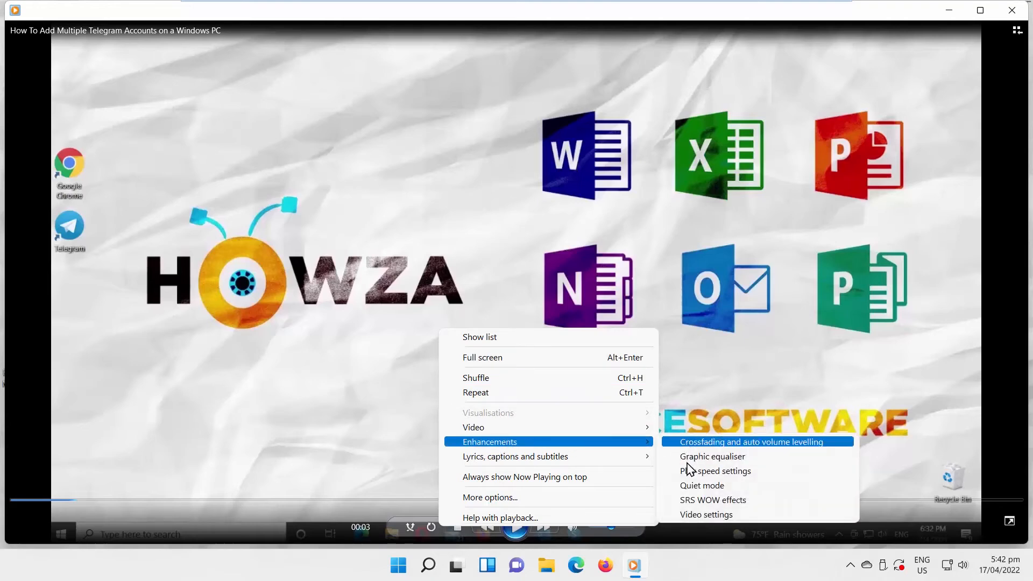
left_click(715, 470)
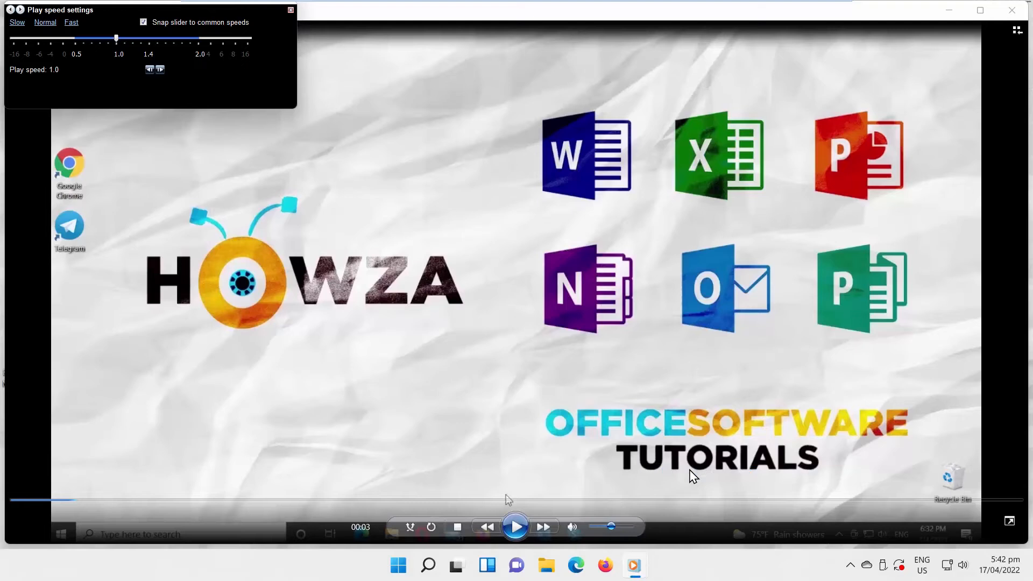
mouse_move(126, 31)
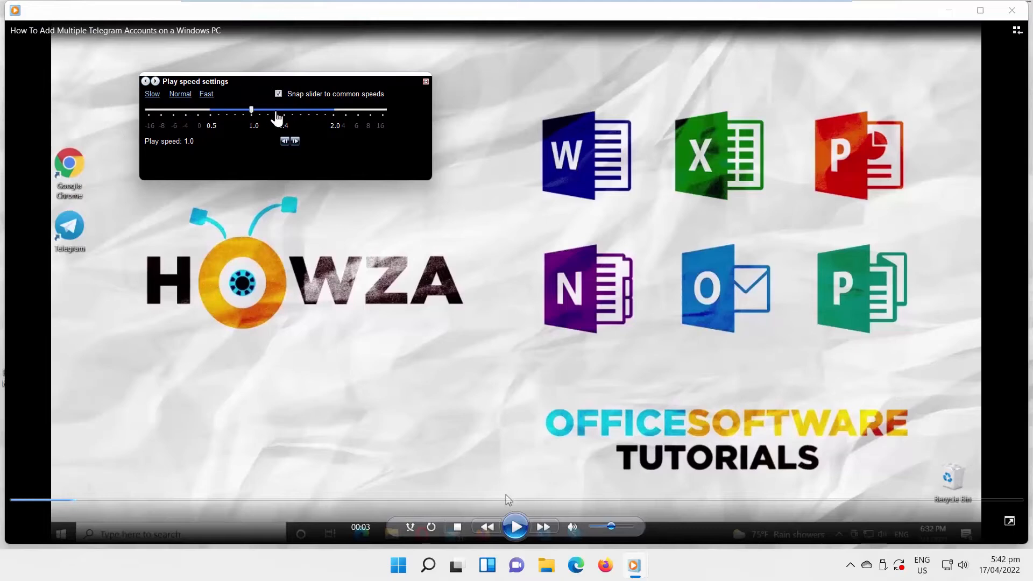
Set the Play speed slider to 2.0 and resume playback.
left_click_drag(250, 110, 332, 109)
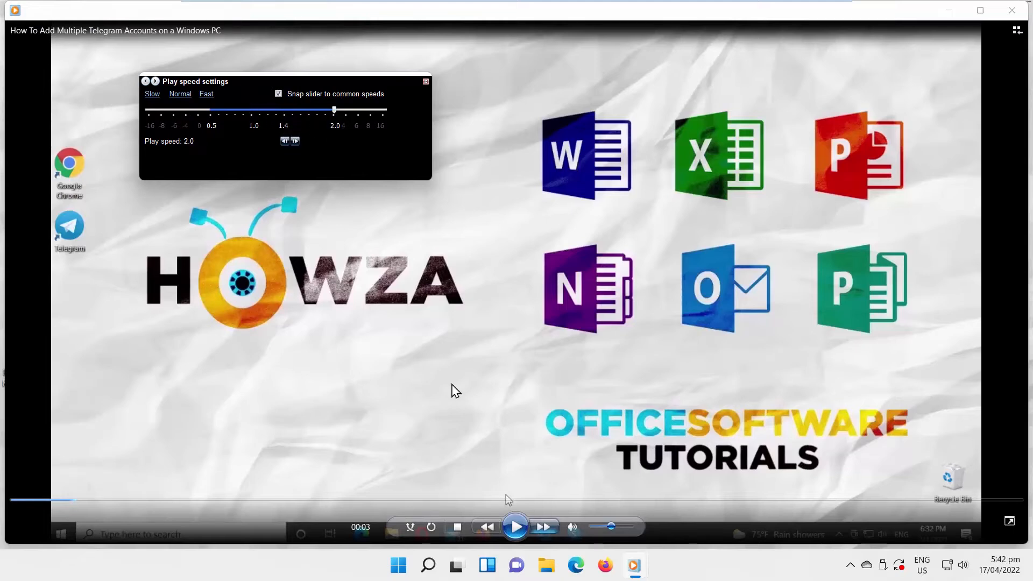
left_click(516, 526)
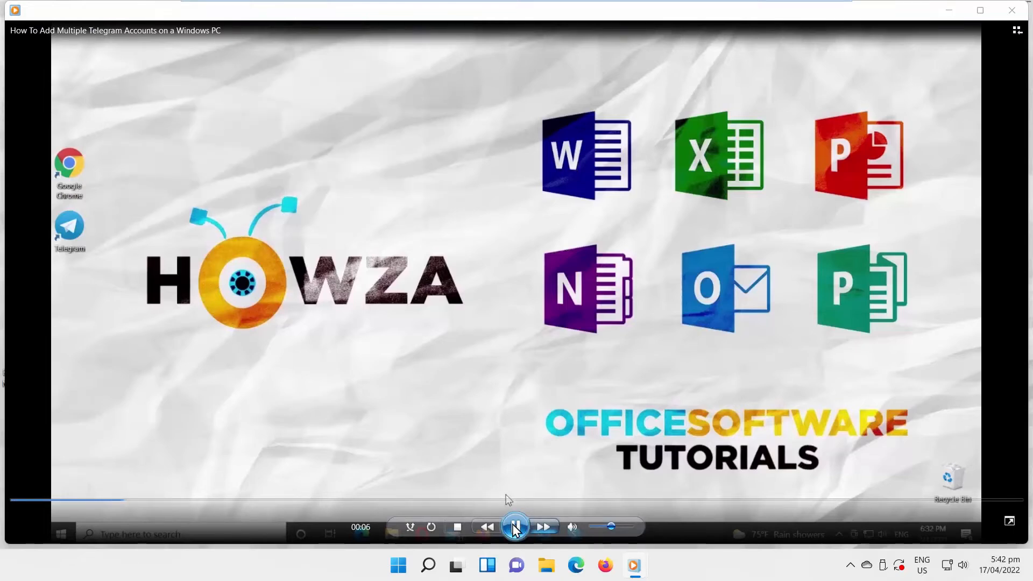
Toggle playback and drag the Play speed slider left from its 2.0 position.
left_click(515, 526)
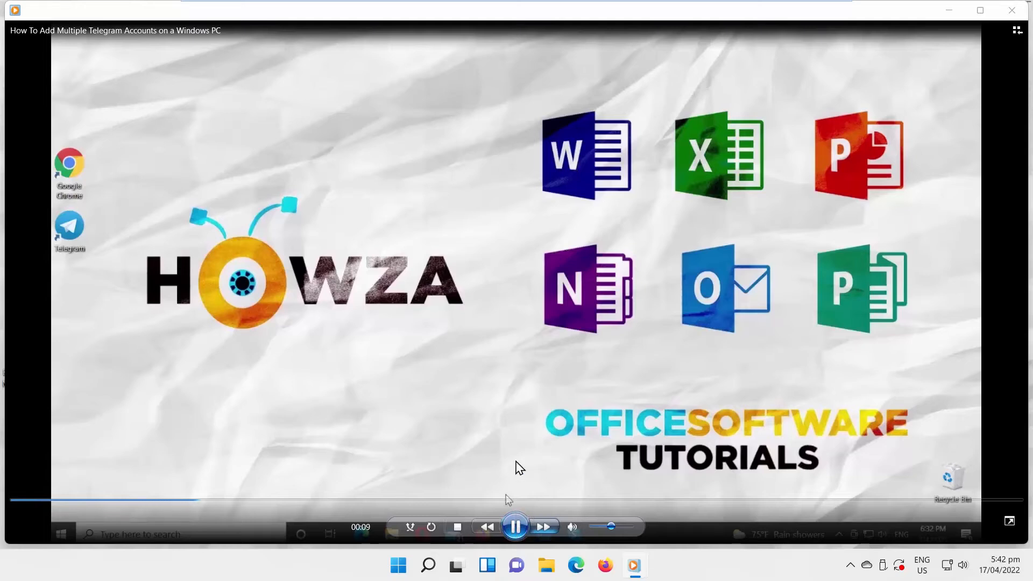
mouse_move(516, 526)
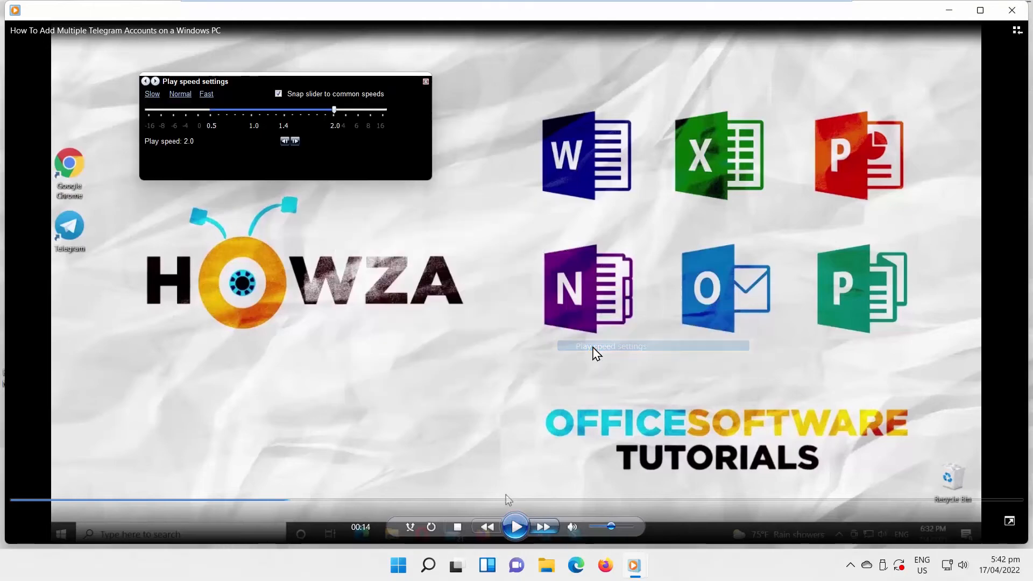
left_click_drag(332, 110, 210, 110)
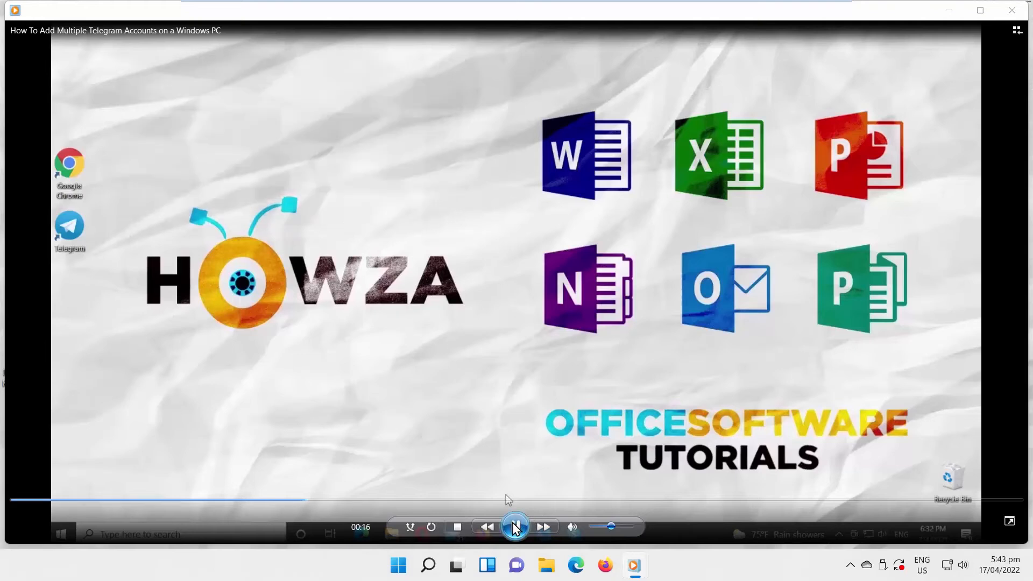
Pause the video, dismiss the Enhancements options, then resume playback.
left_click(515, 526)
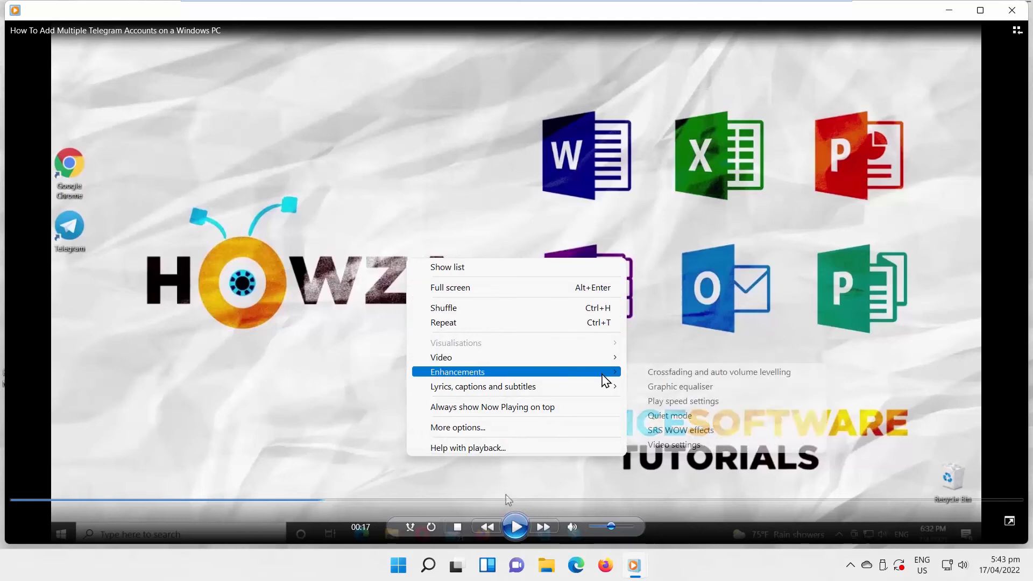
left_click(683, 400)
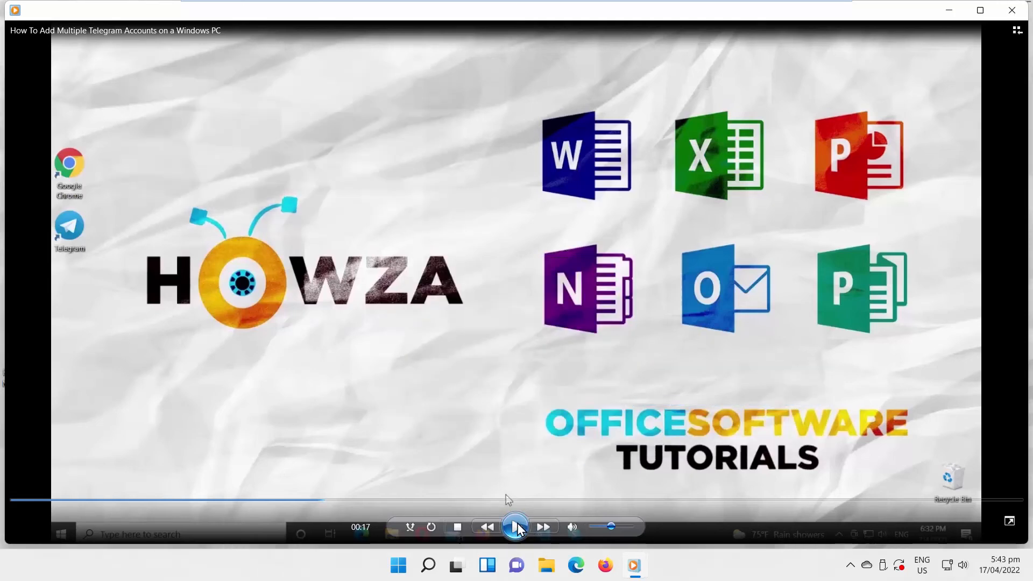
left_click(516, 526)
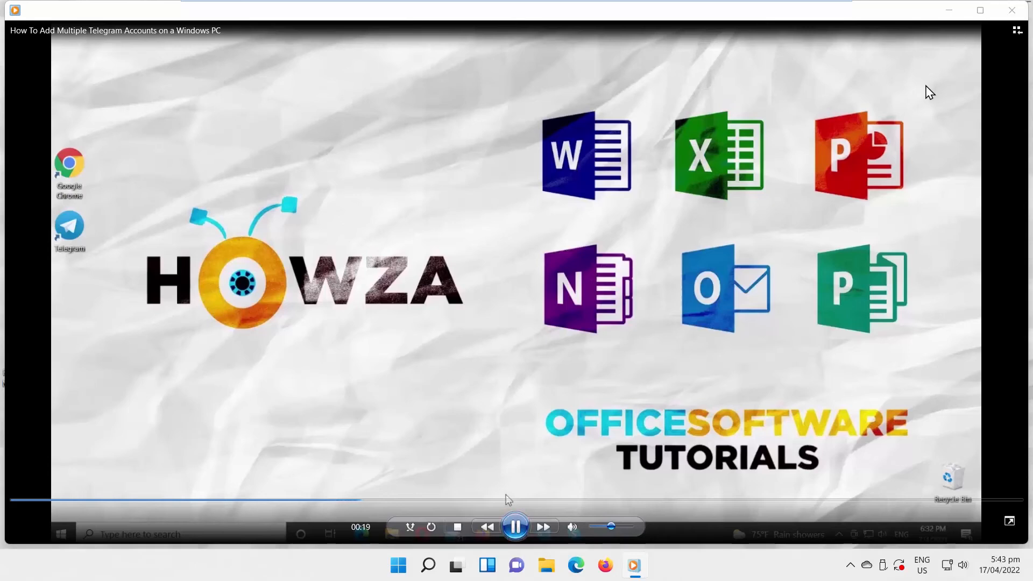